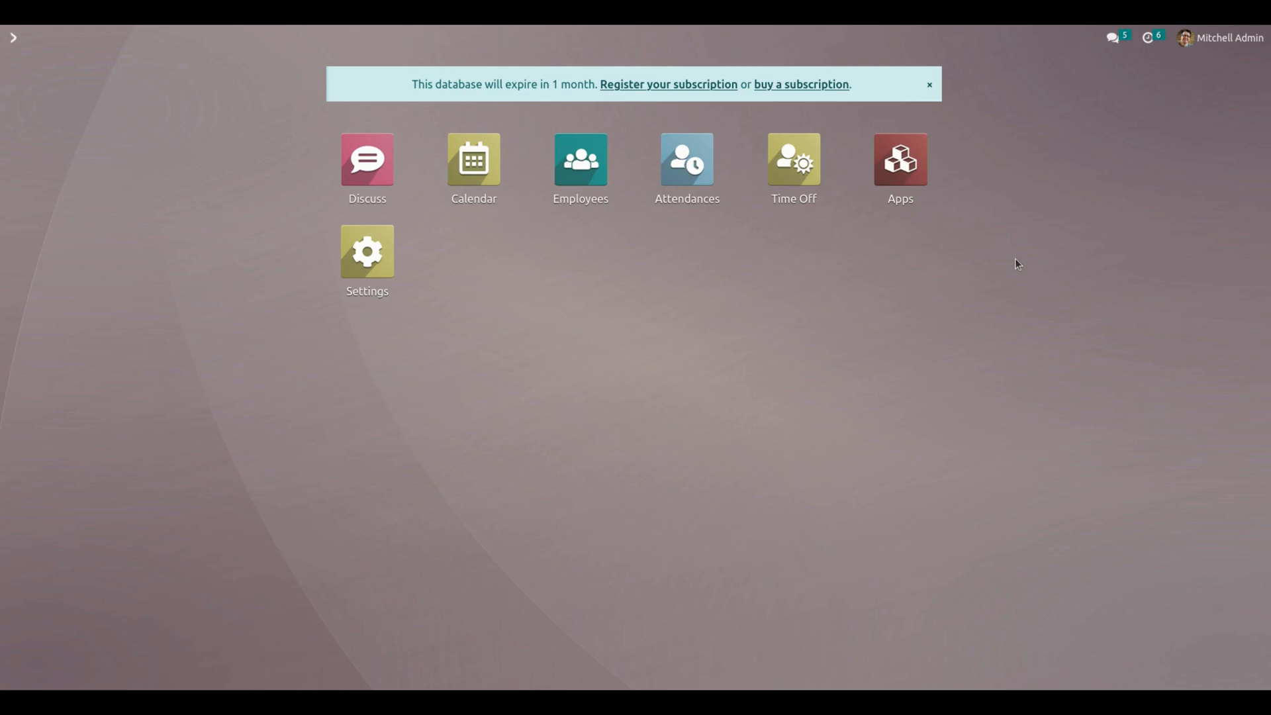
mouse_move(731, 305)
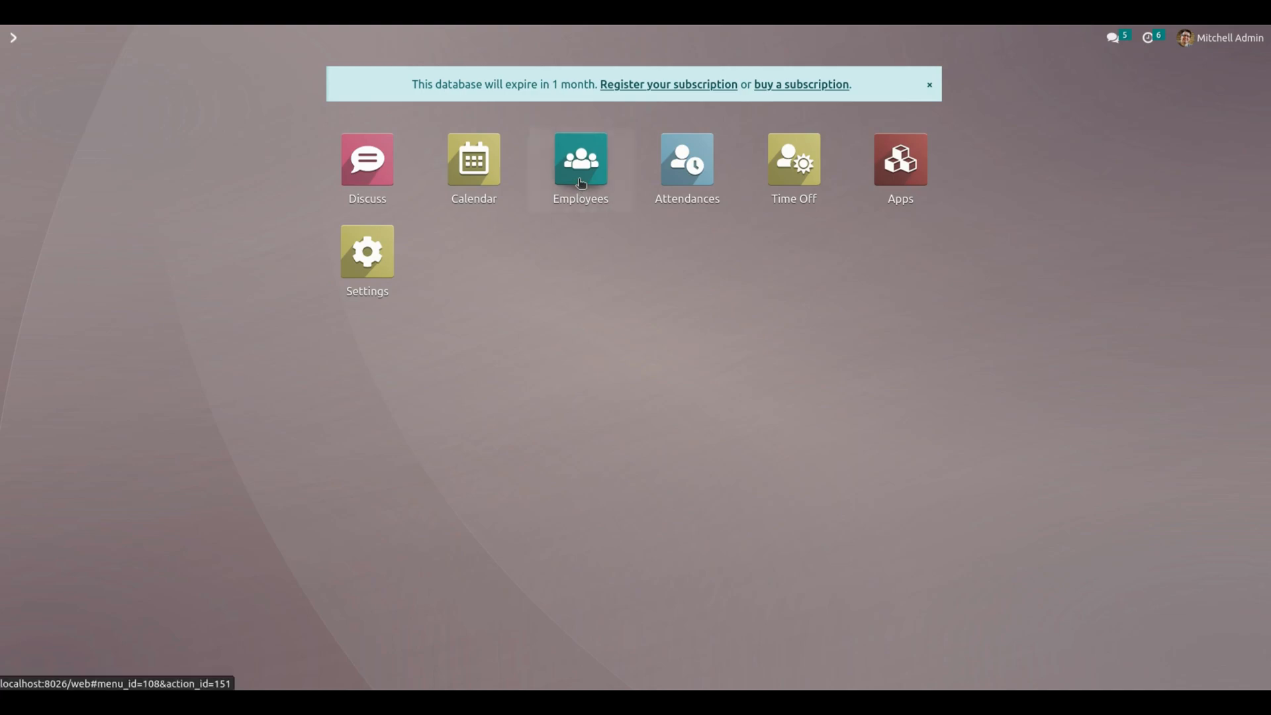
Enter the Employees app showing the directory of 20 staff.
left_click(580, 158)
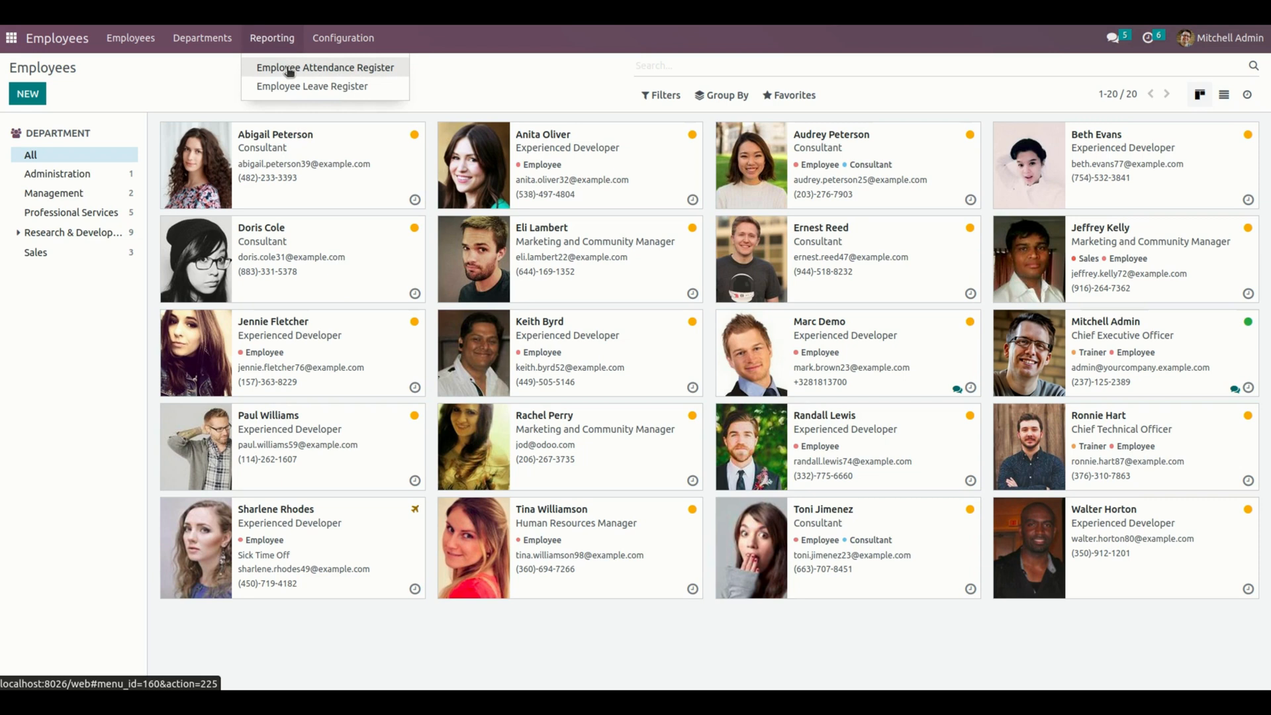
mouse_move(311, 87)
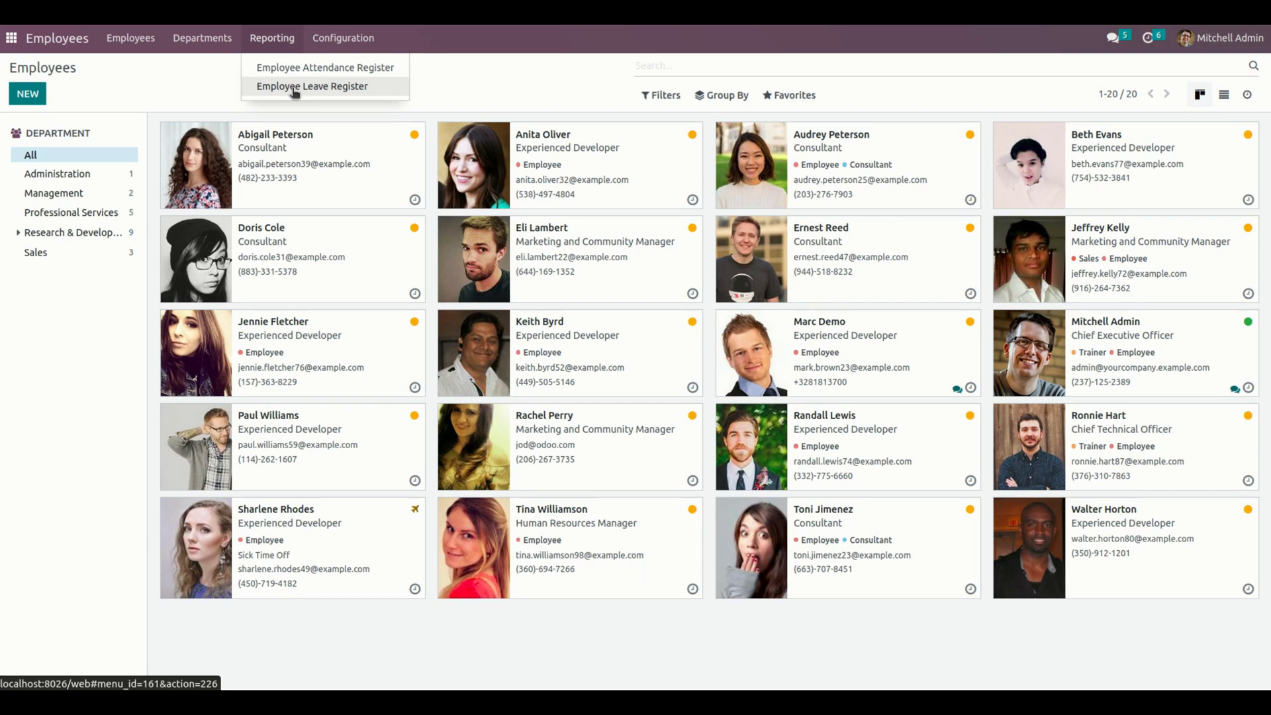
mouse_move(324, 67)
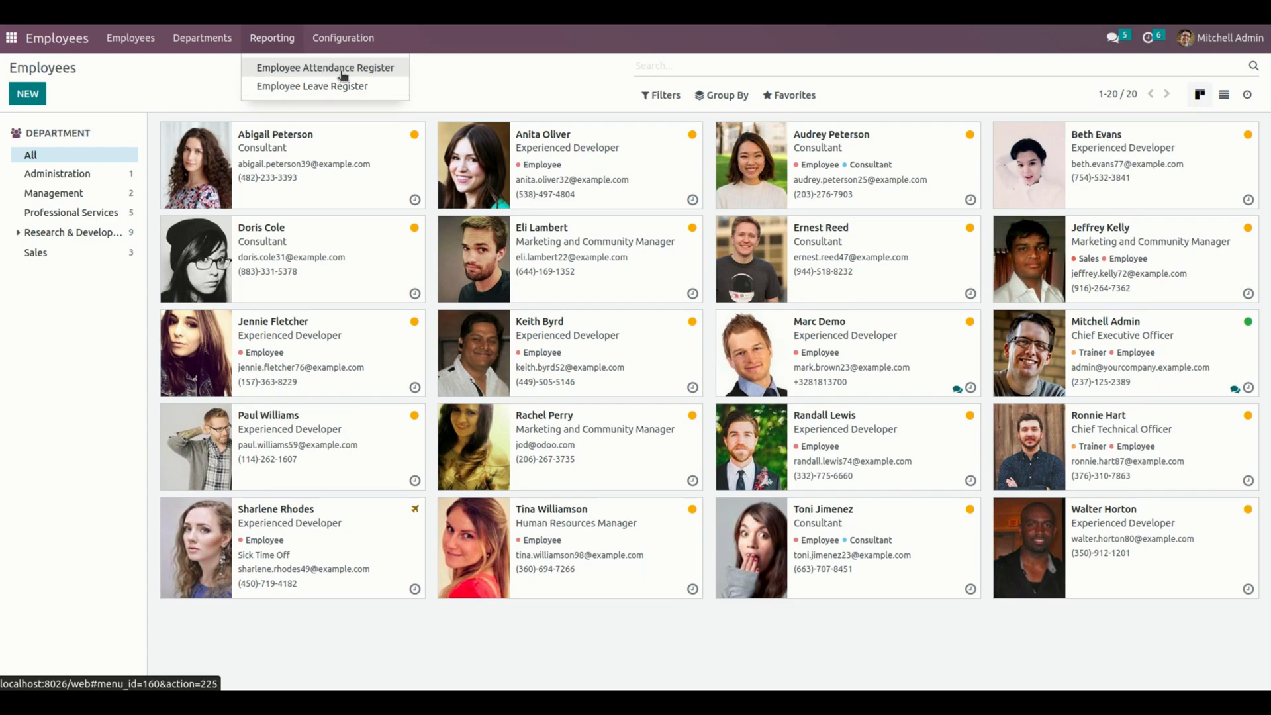
Start the Employee Attendance Register report and choose Research & Development as the department.
left_click(324, 67)
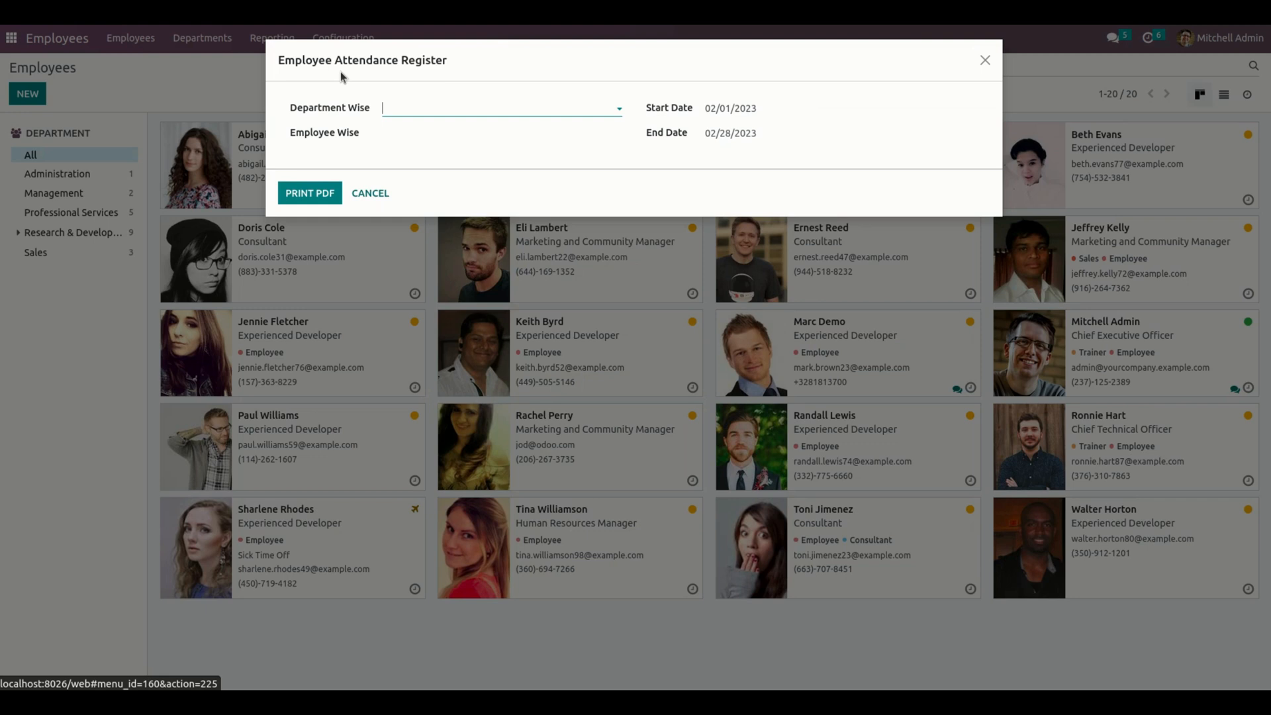
left_click(499, 132)
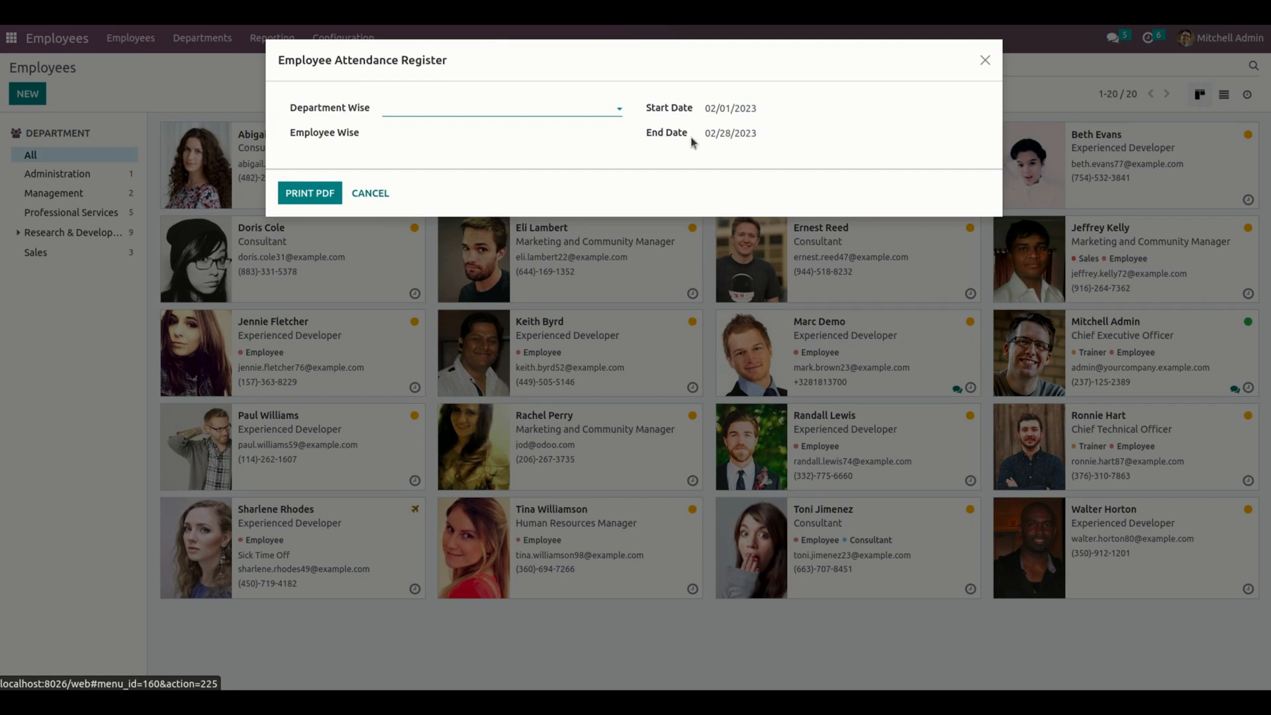
left_click(500, 108)
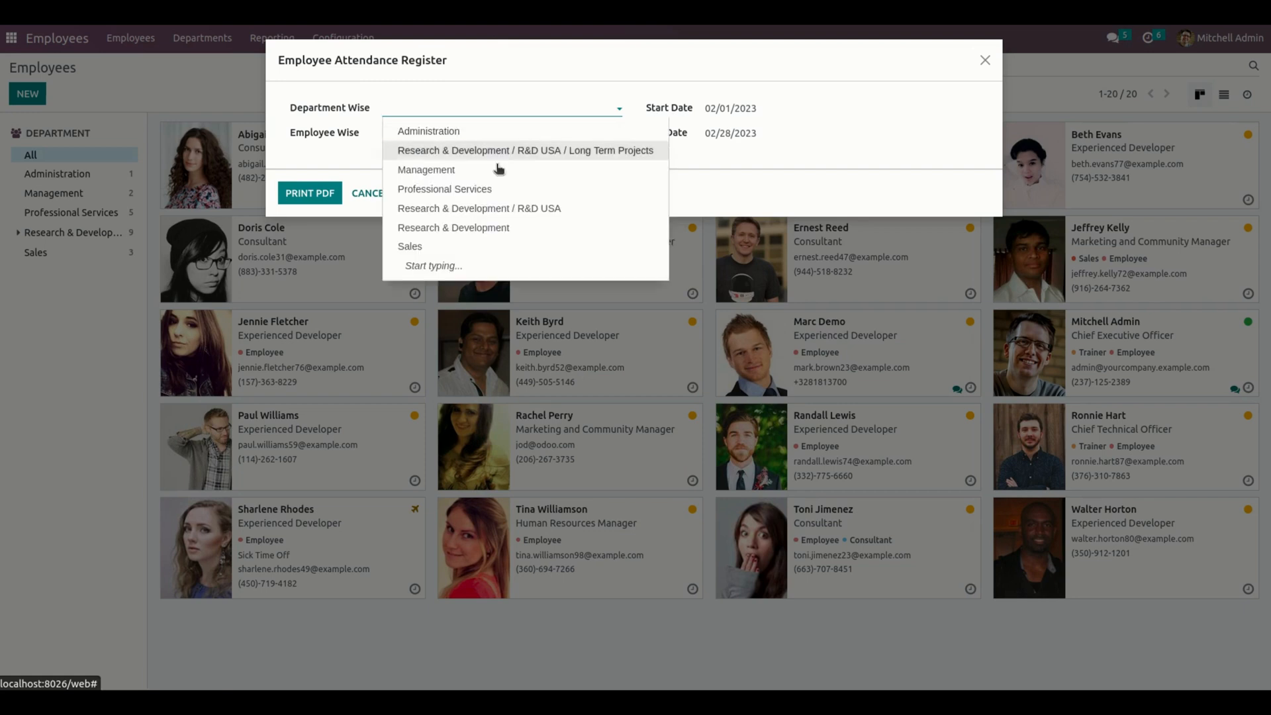
left_click(453, 226)
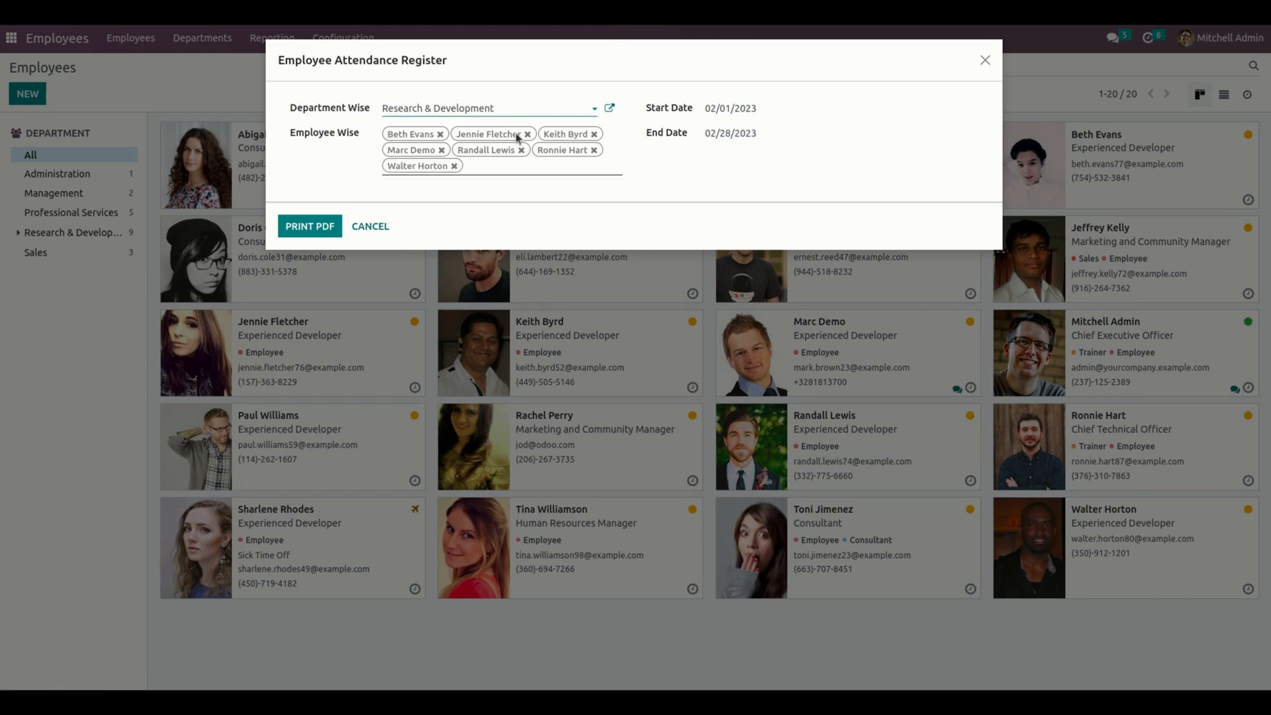
Re-select Research & Development, keep the February 2023 dates, and print the attendance register as PDF.
triple_click(438, 107)
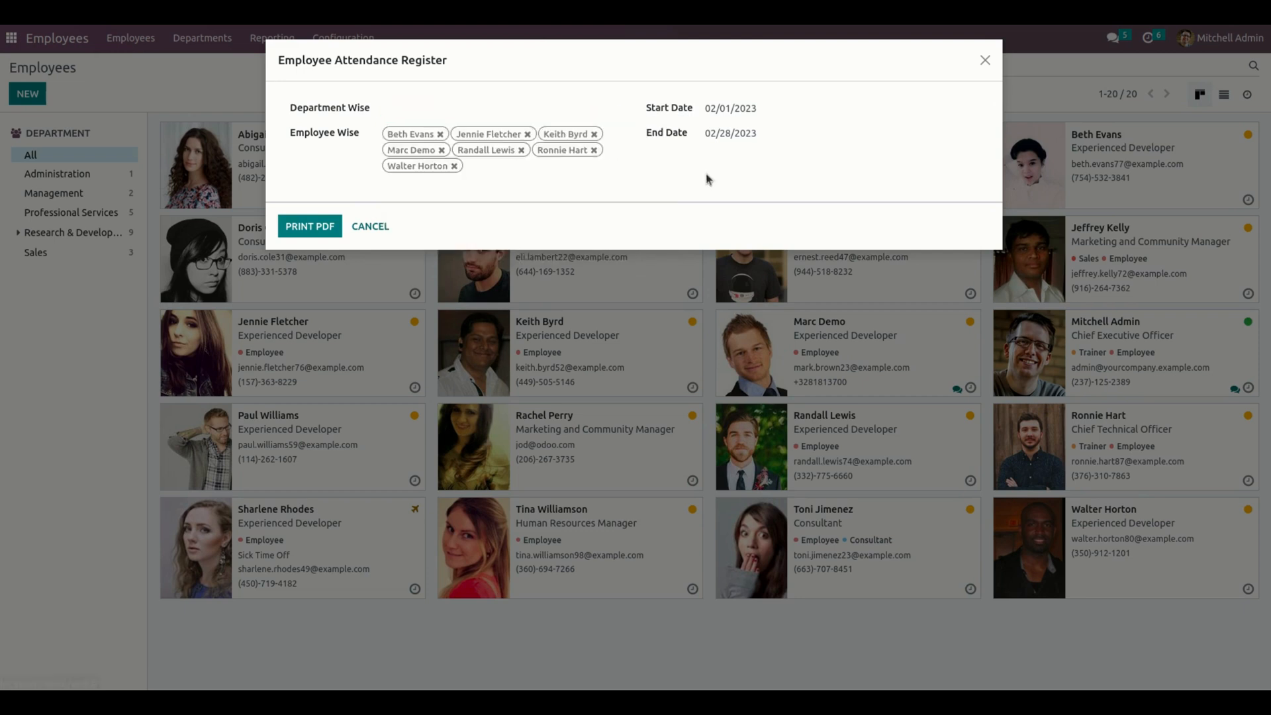
left_click(551, 166)
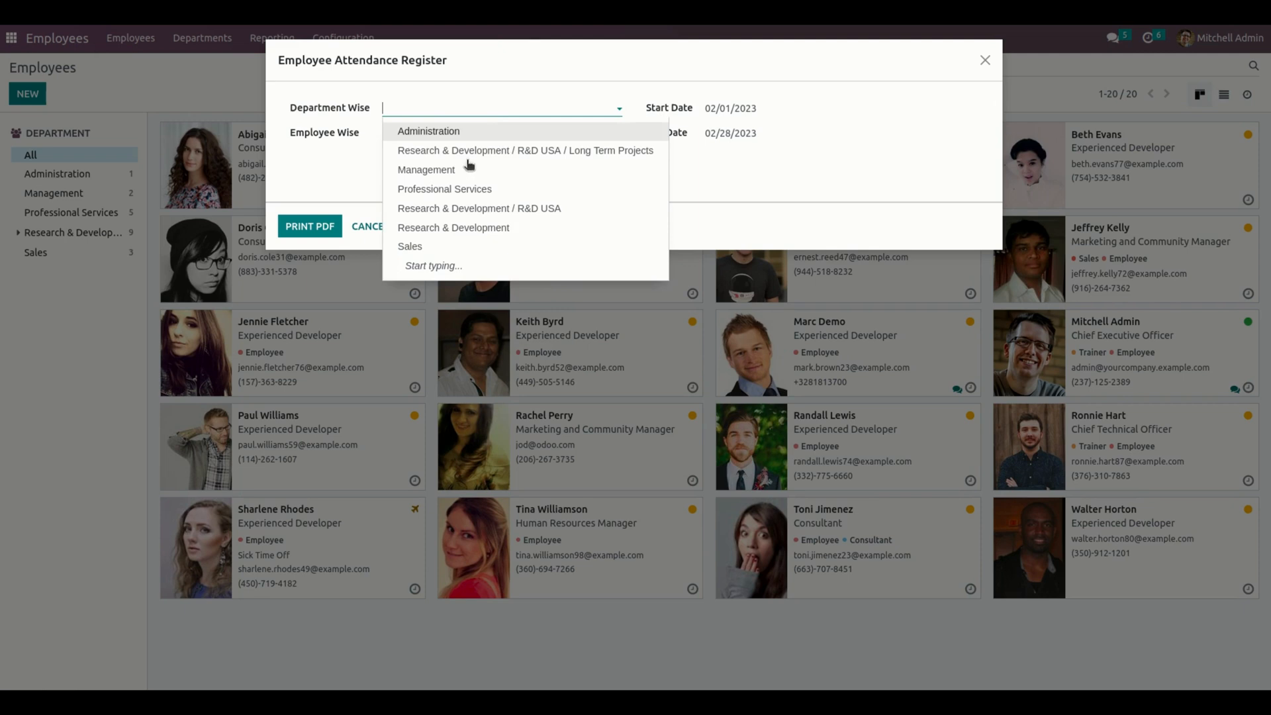
left_click(453, 228)
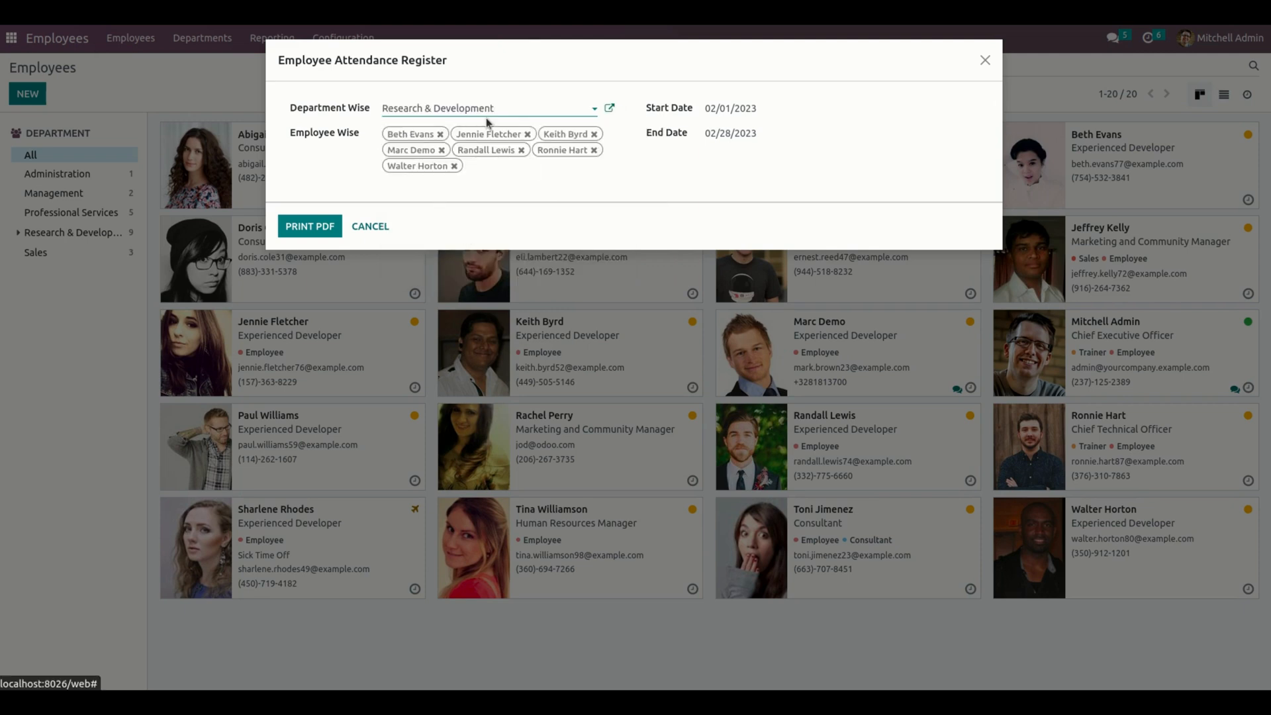
left_click(309, 225)
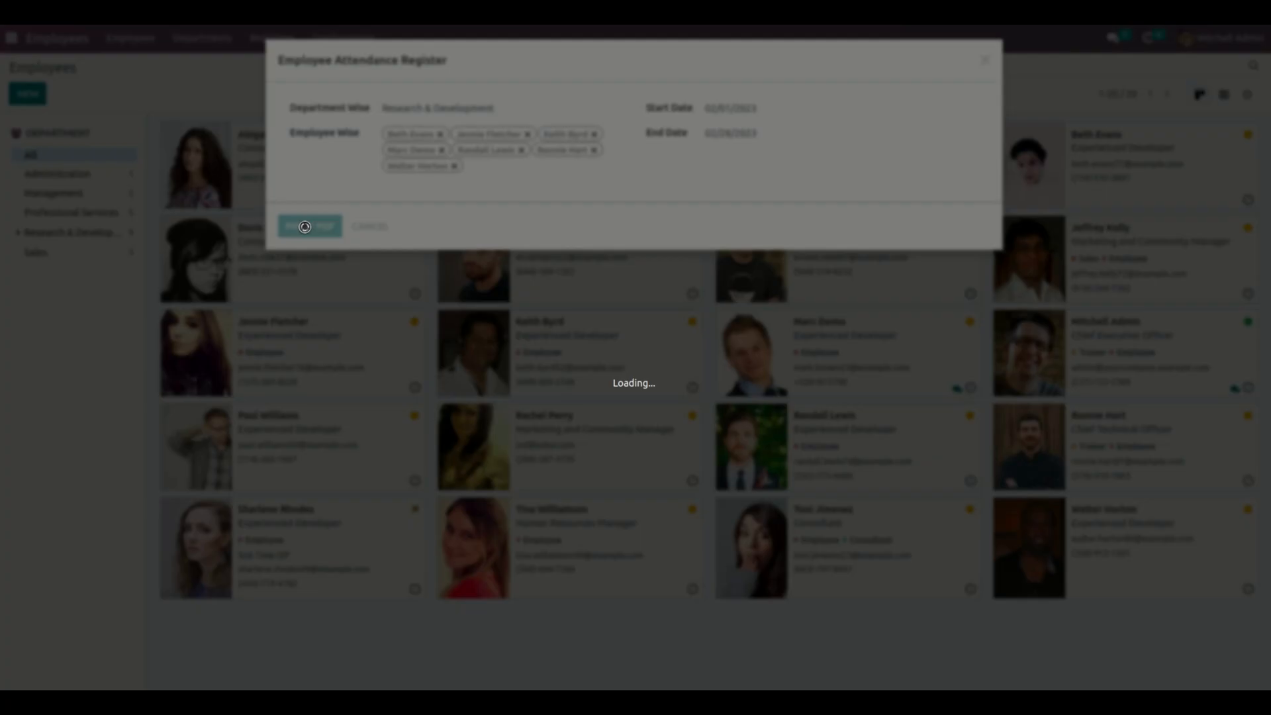
View the Employee Attendance PDF for the seven Research & Development employees, enlarged and scrolled across the daily marks.
left_click(310, 226)
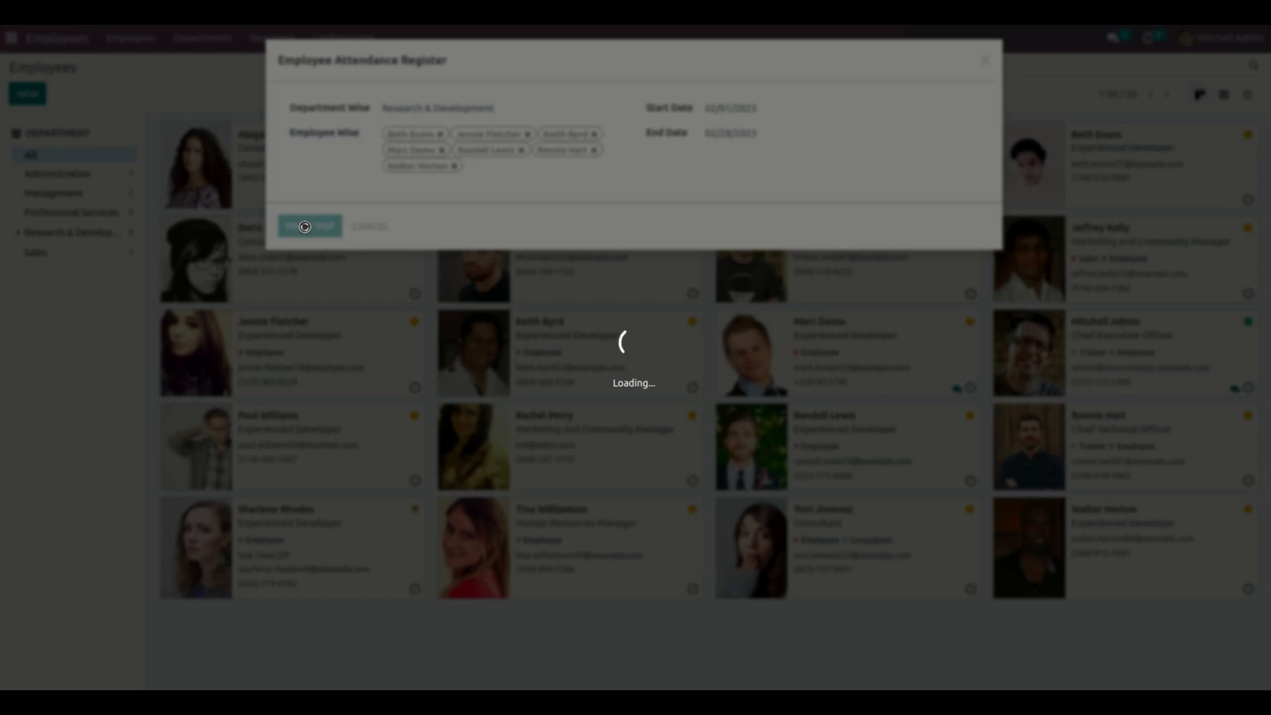
left_click(309, 226)
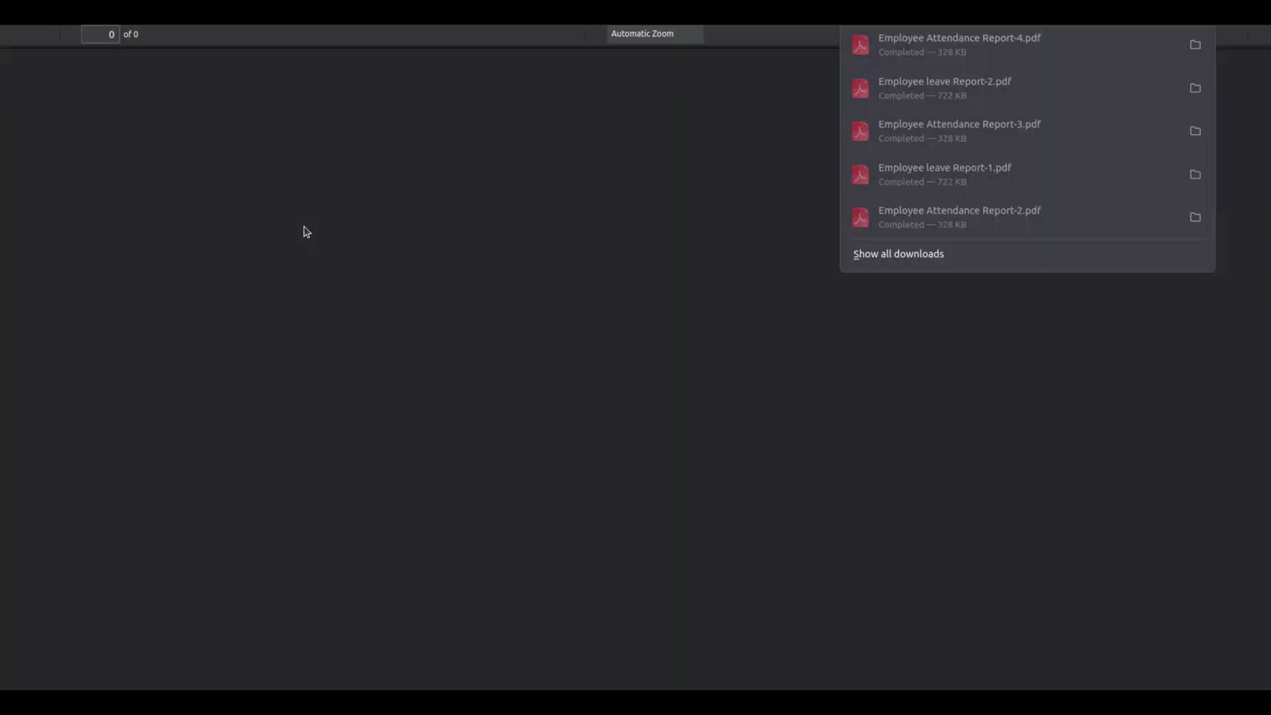
left_click(958, 43)
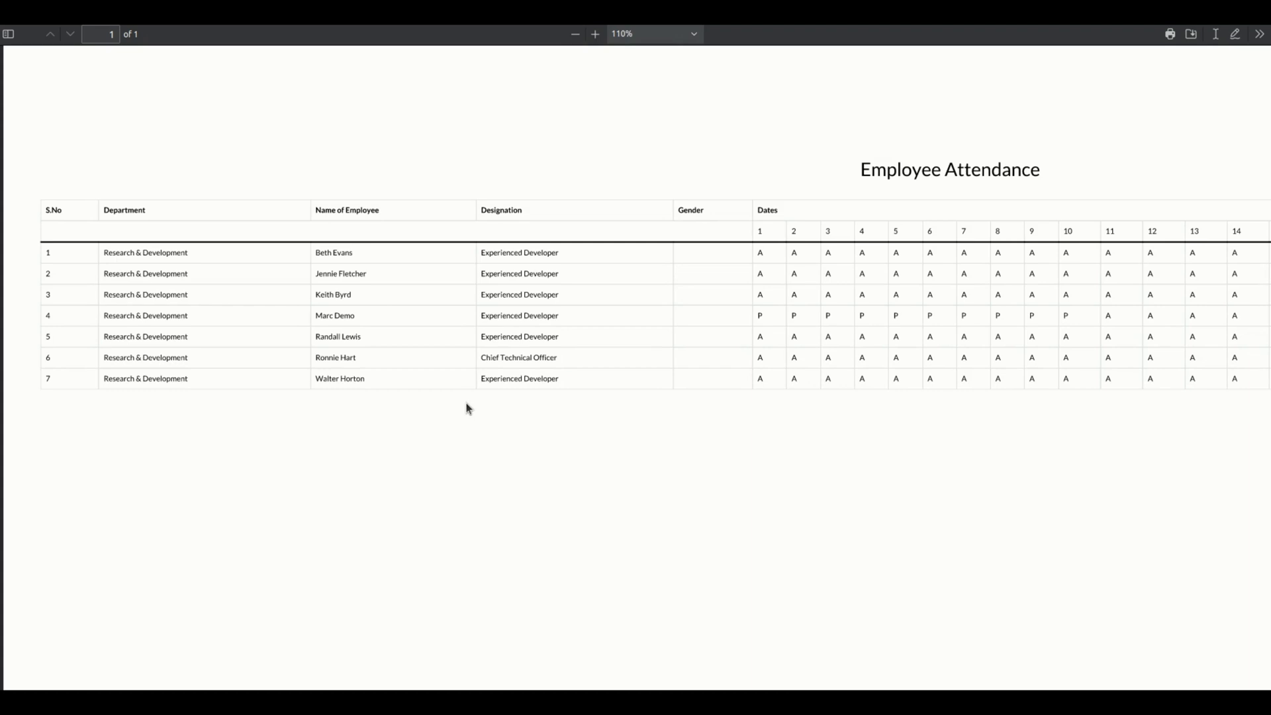
left_click(595, 35)
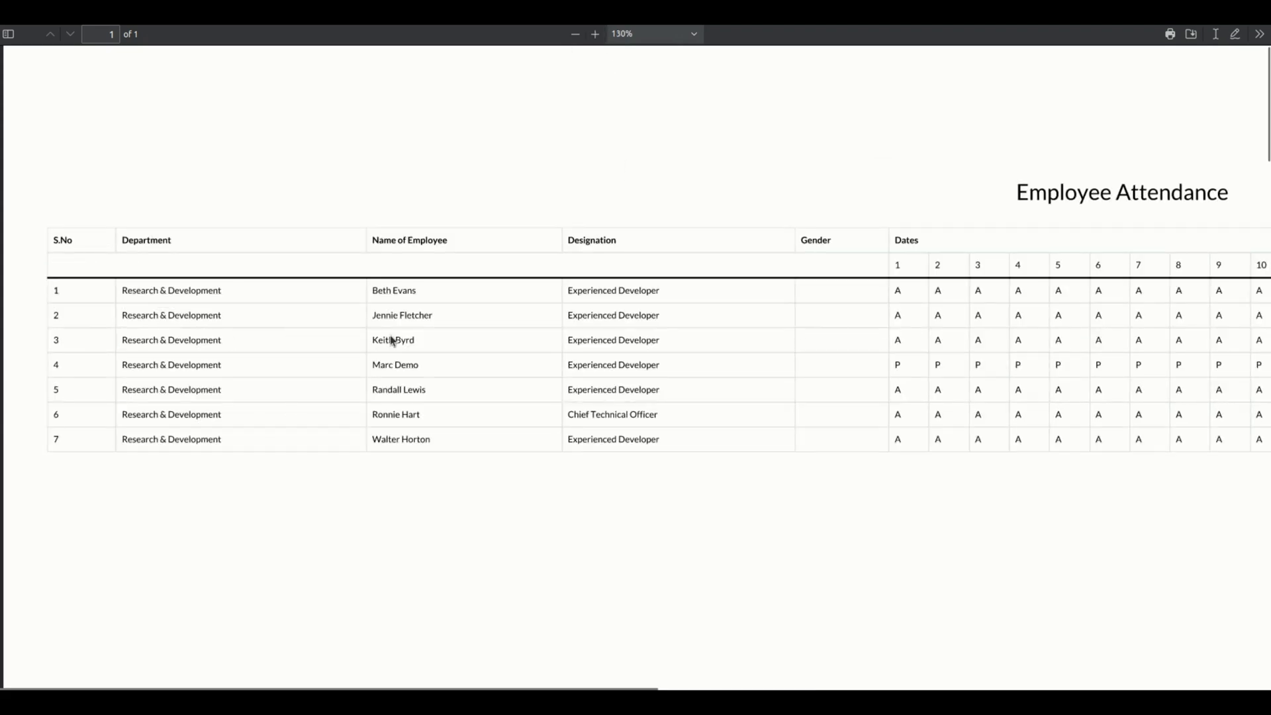
scroll("right", 3)
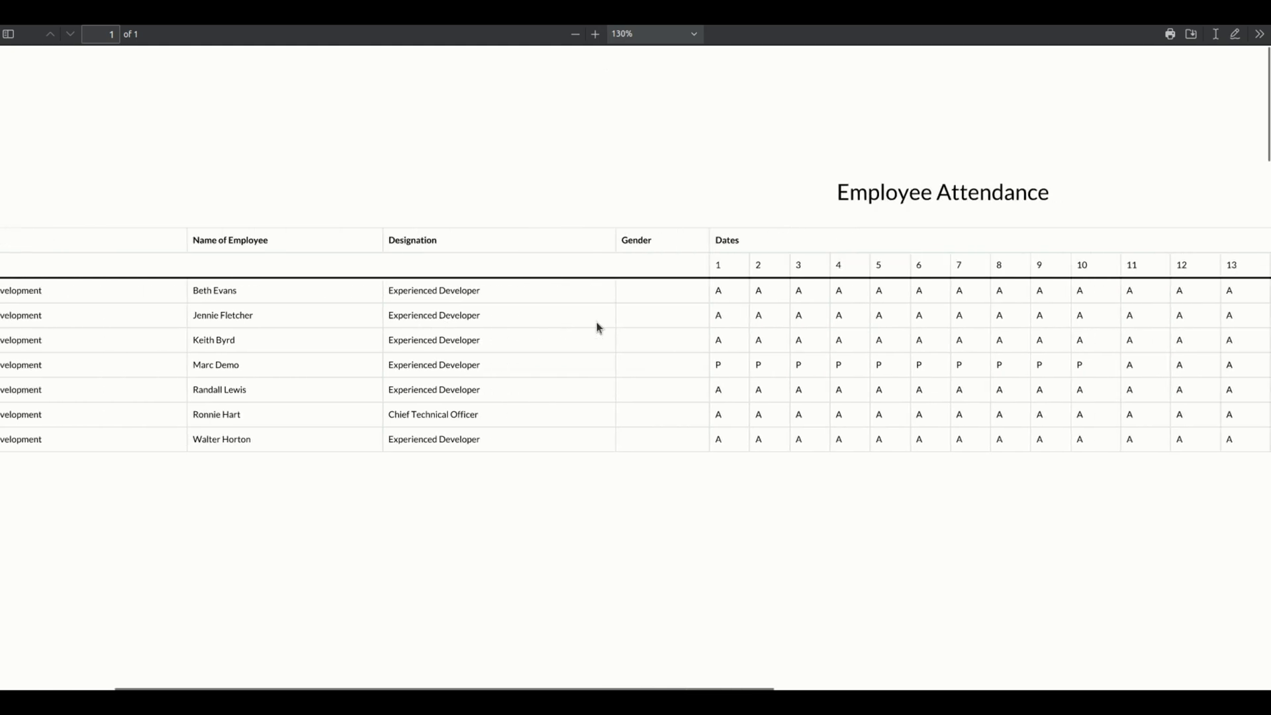
scroll("right", 3)
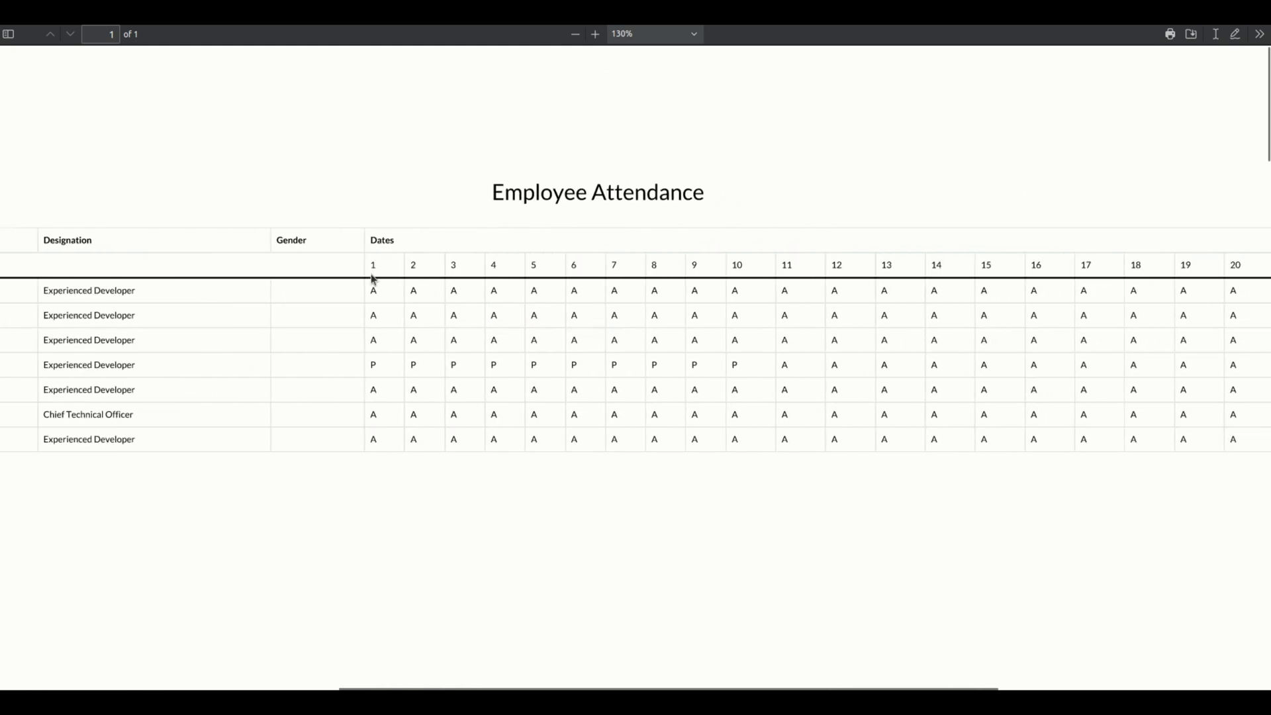
mouse_move(425, 345)
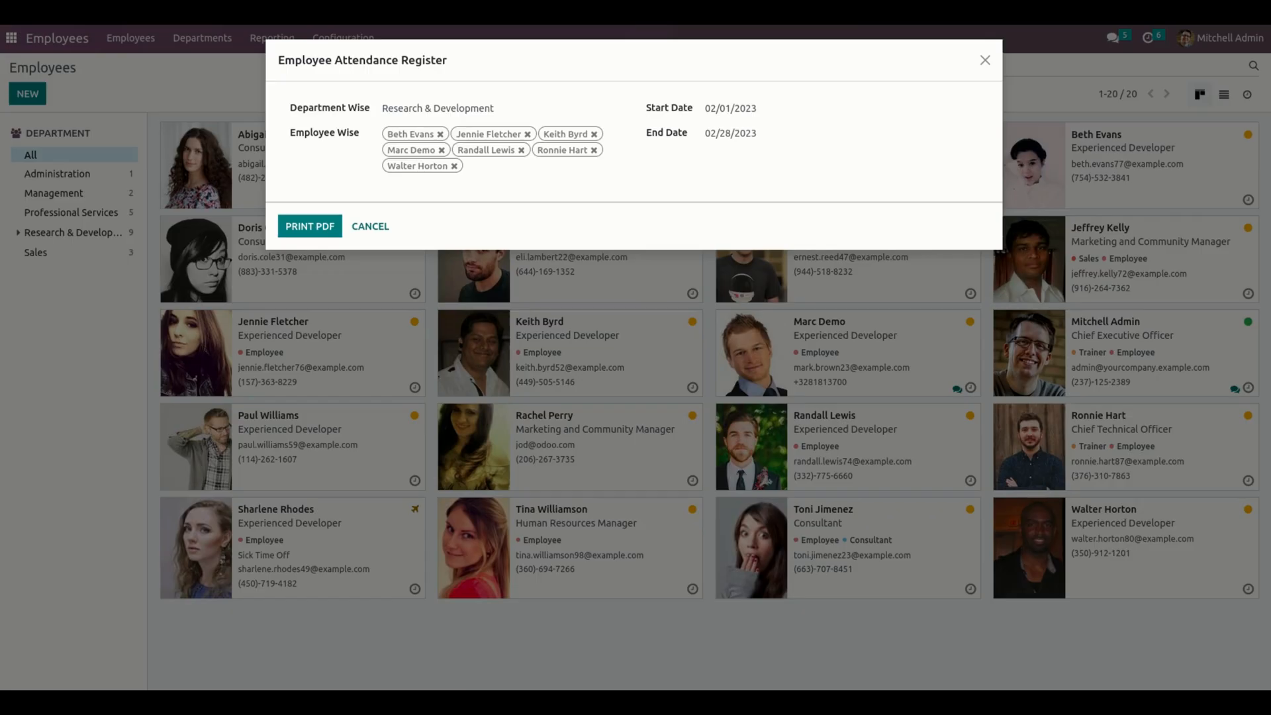
Cancel the attendance register form and show the Reporting menu's register choices again.
left_click(369, 225)
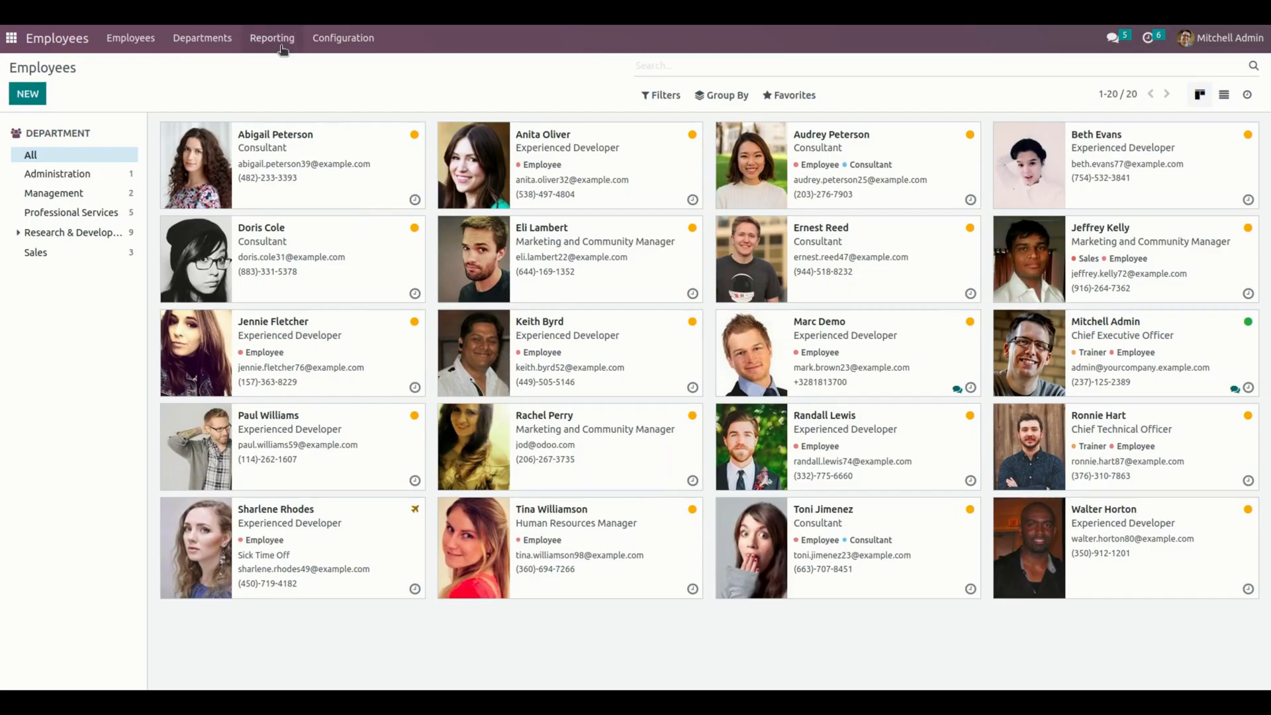
left_click(271, 37)
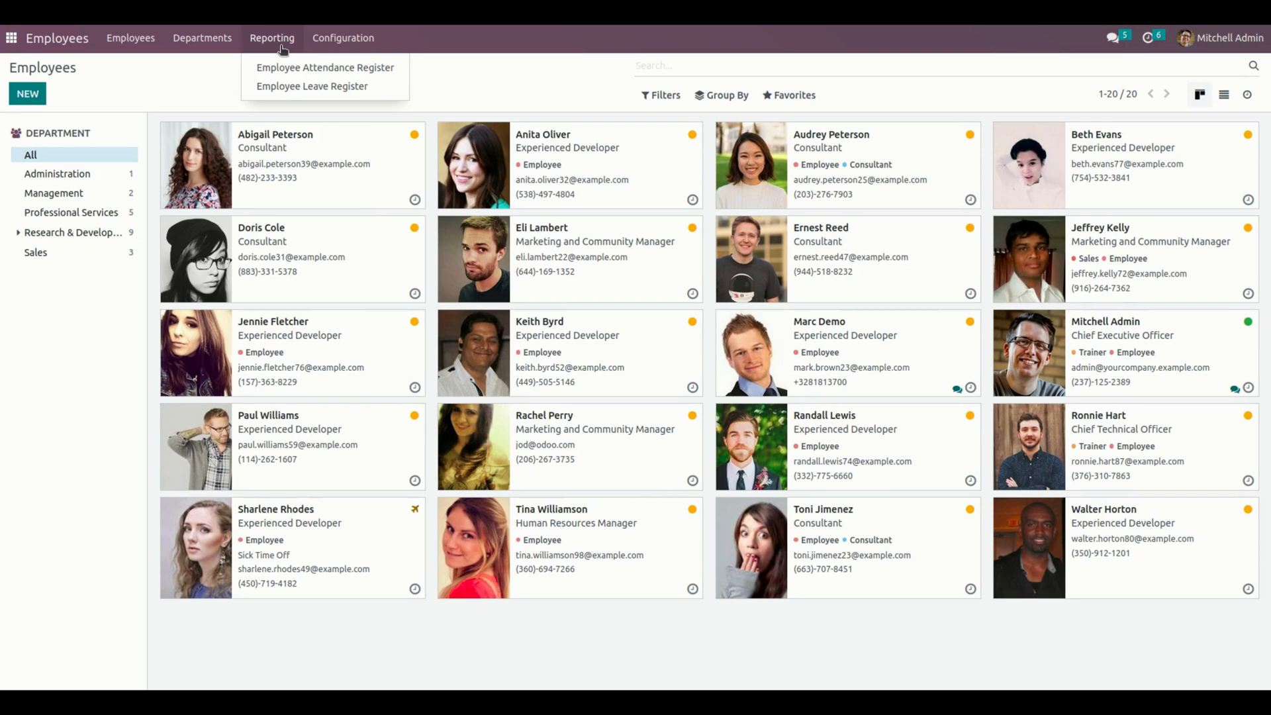
mouse_move(324, 67)
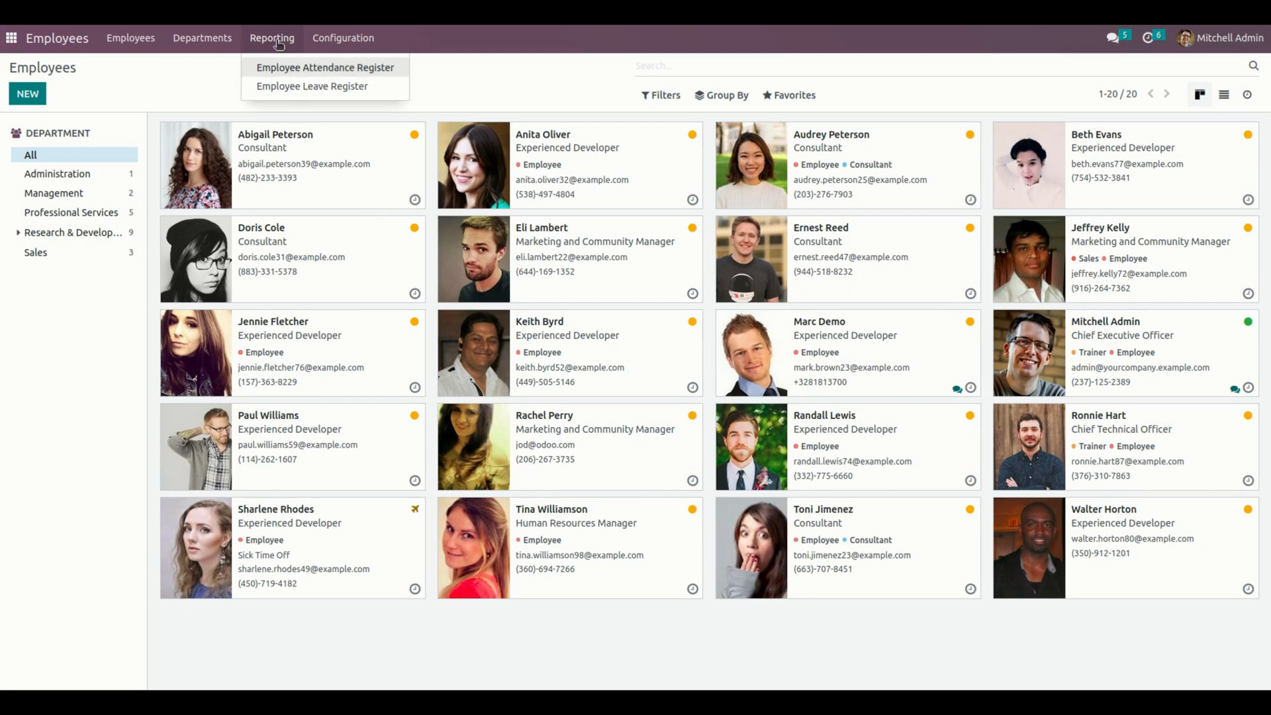
mouse_move(312, 86)
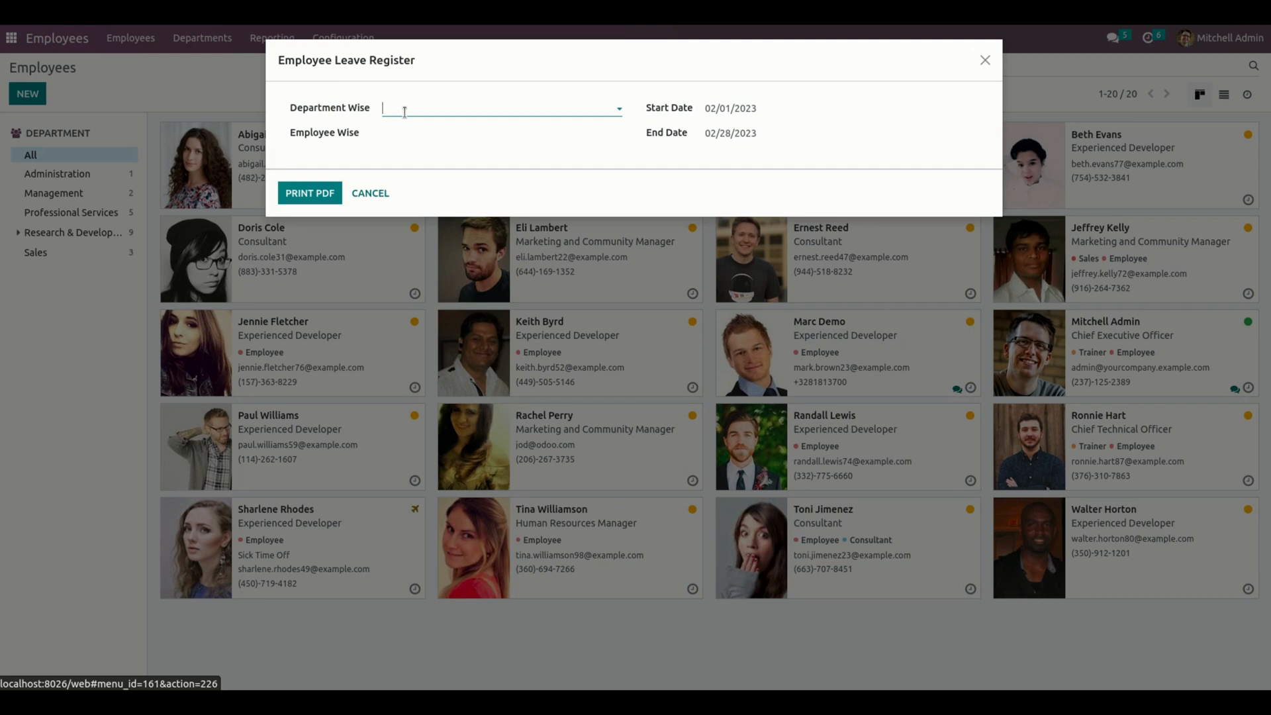
Set the Leave Register to Research & Development for 02/01/2023–02/28/2023 and print it as PDF.
left_click(500, 108)
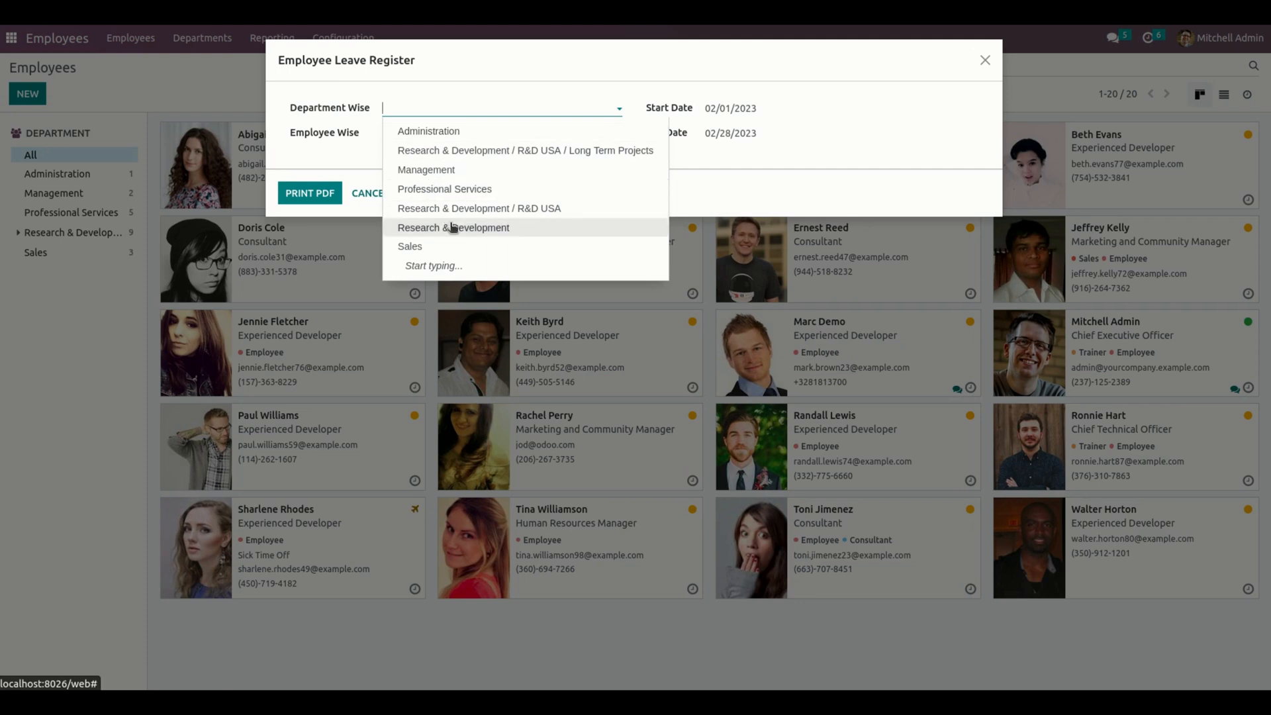
left_click(452, 227)
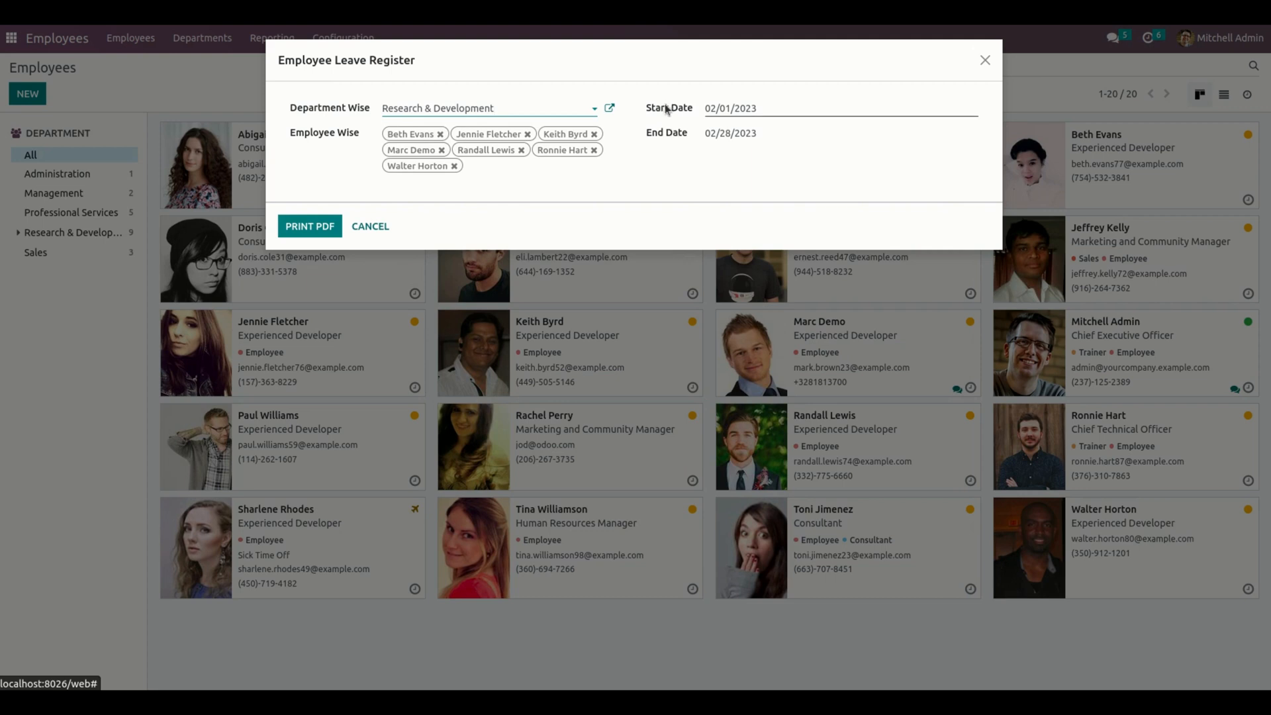
left_click(485, 108)
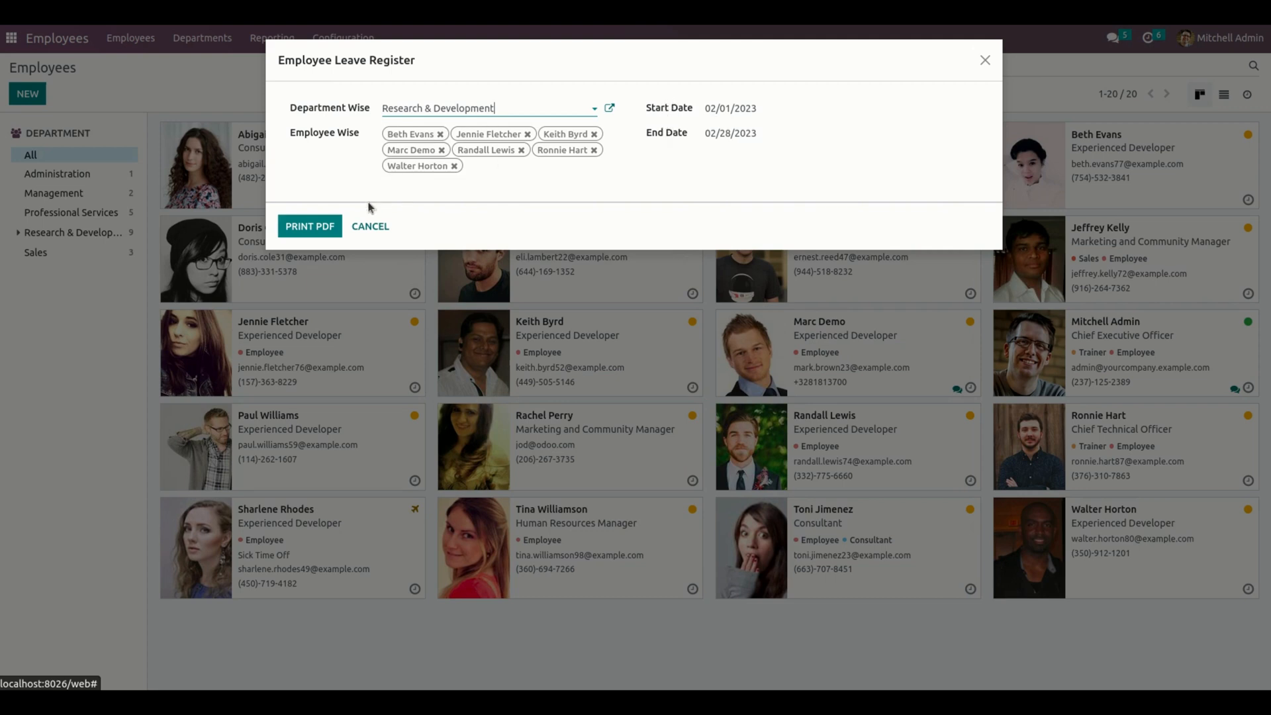
left_click(309, 225)
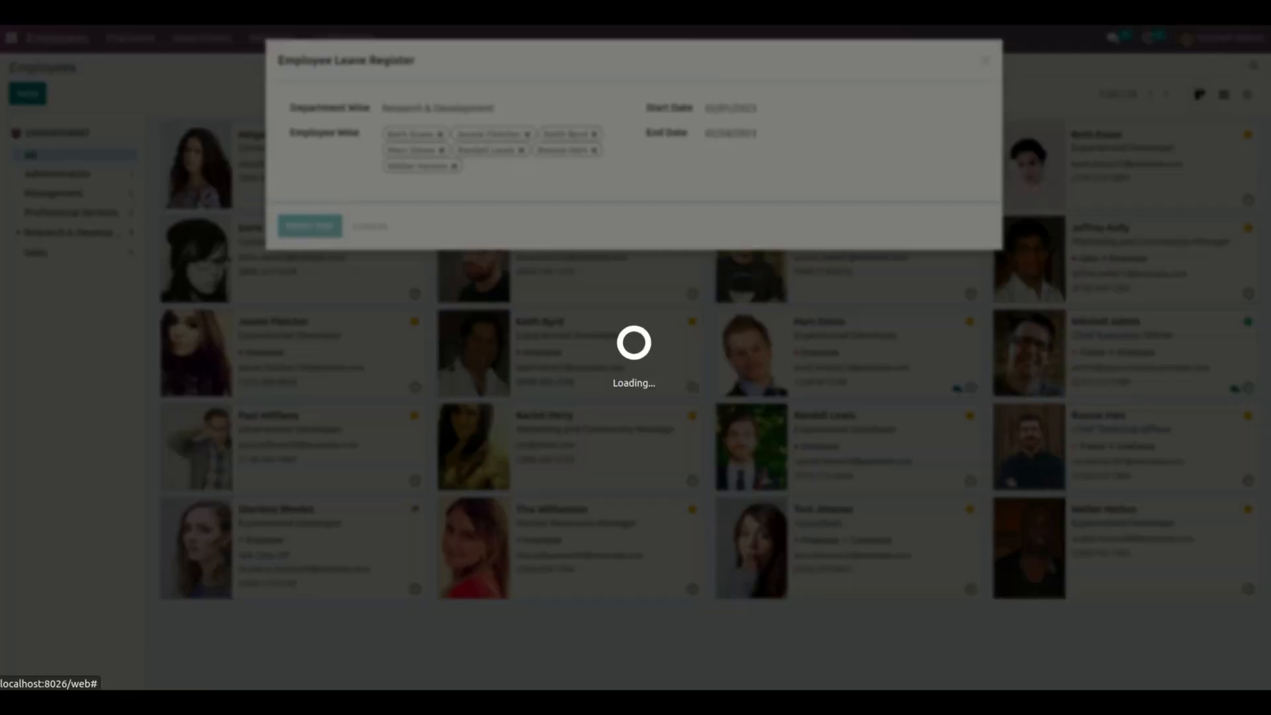
left_click(308, 225)
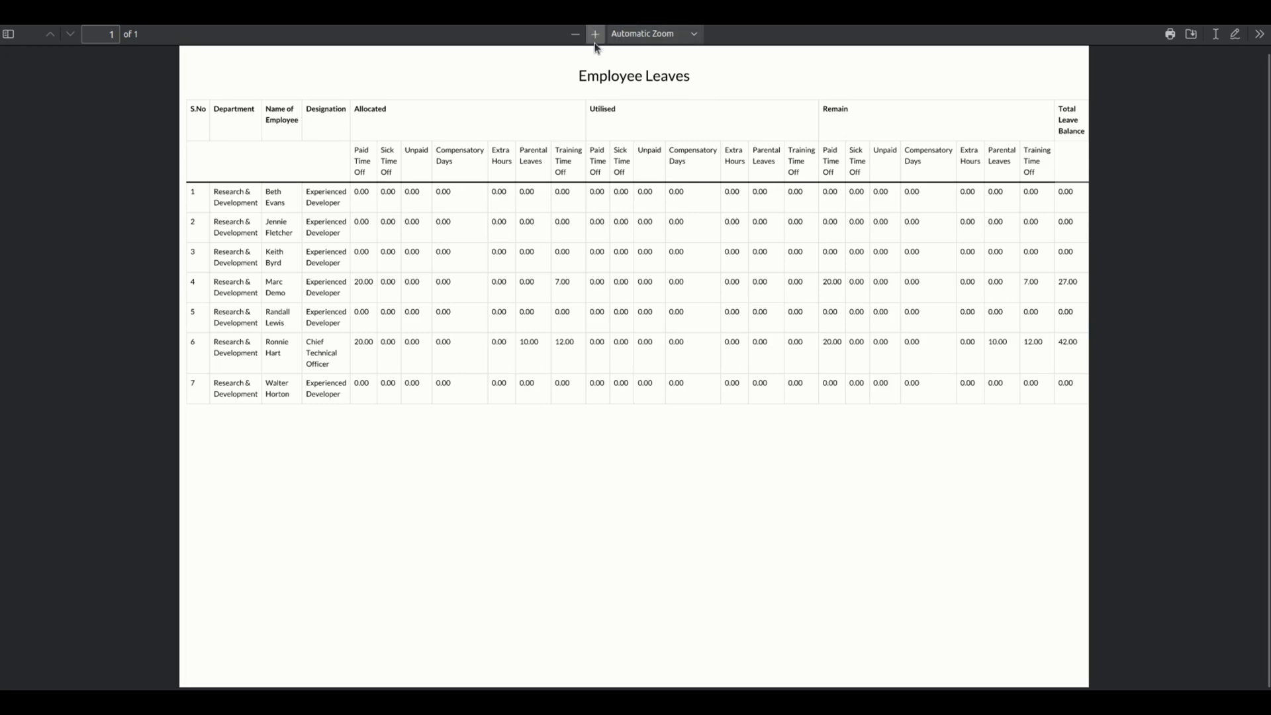
Zoom the Employee Leaves report to 170% so the allocated, utilised and remaining figures are readable.
left_click(594, 34)
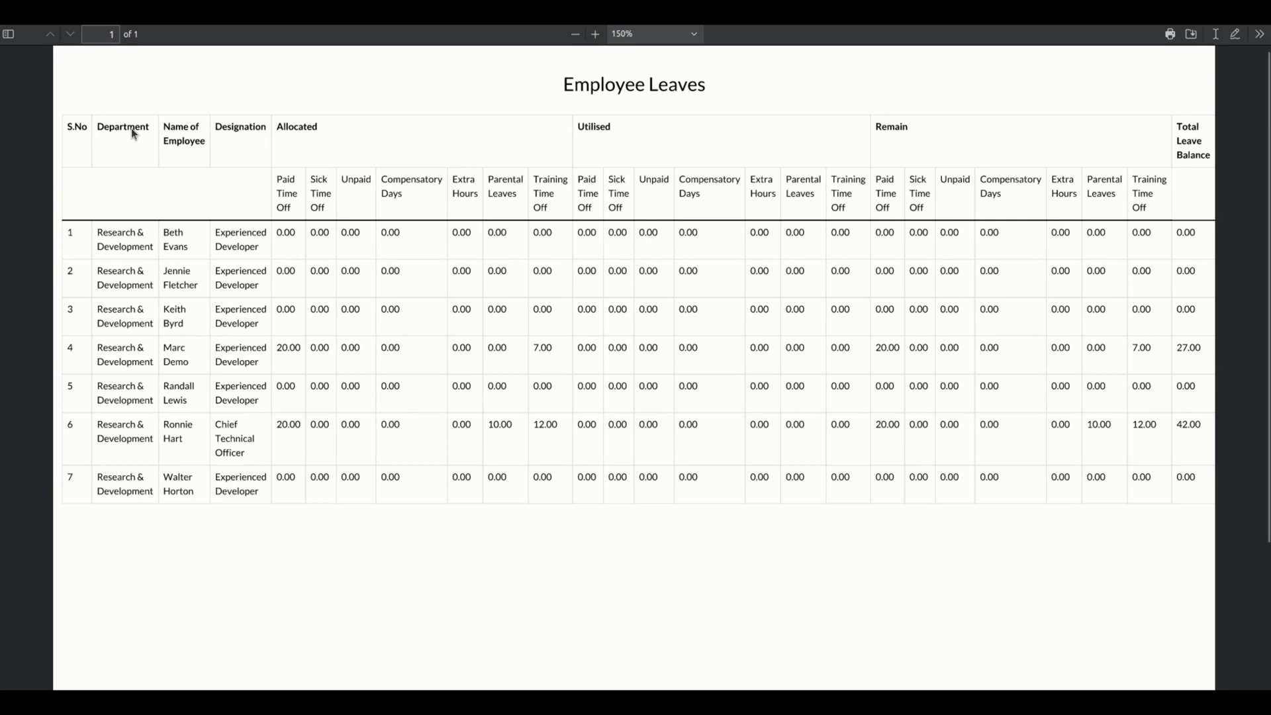
mouse_move(199, 345)
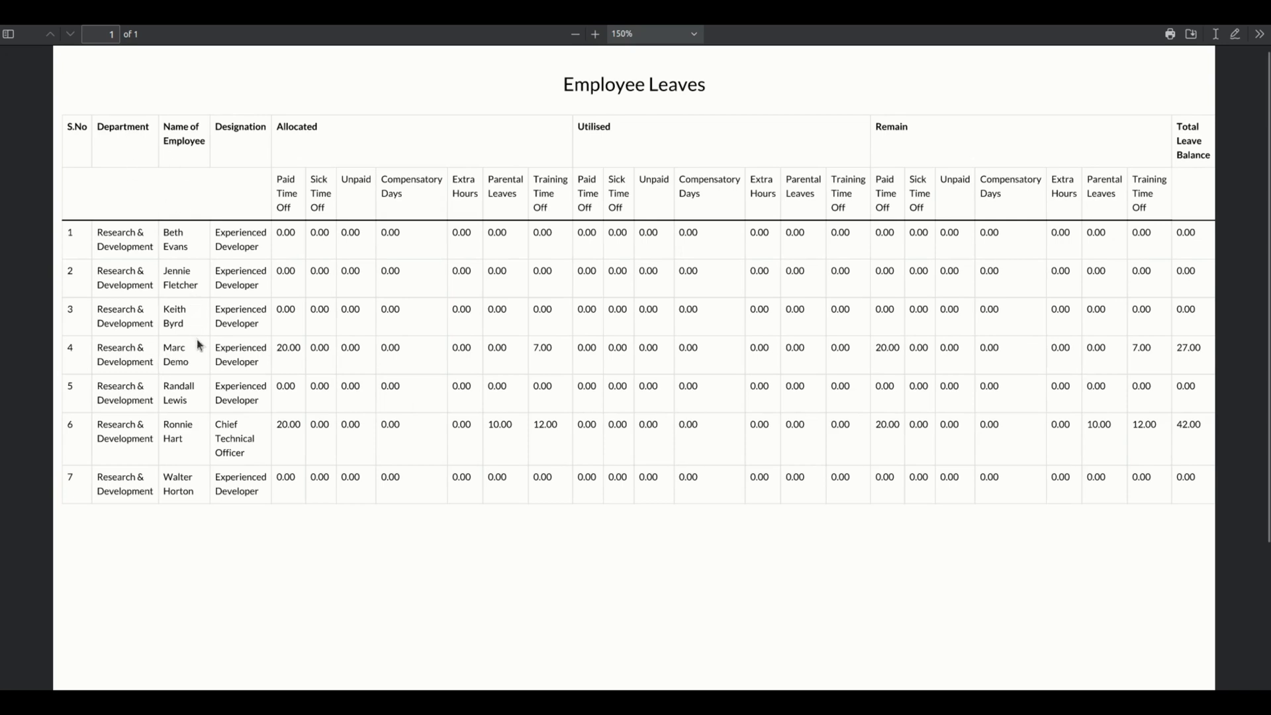
mouse_move(340, 180)
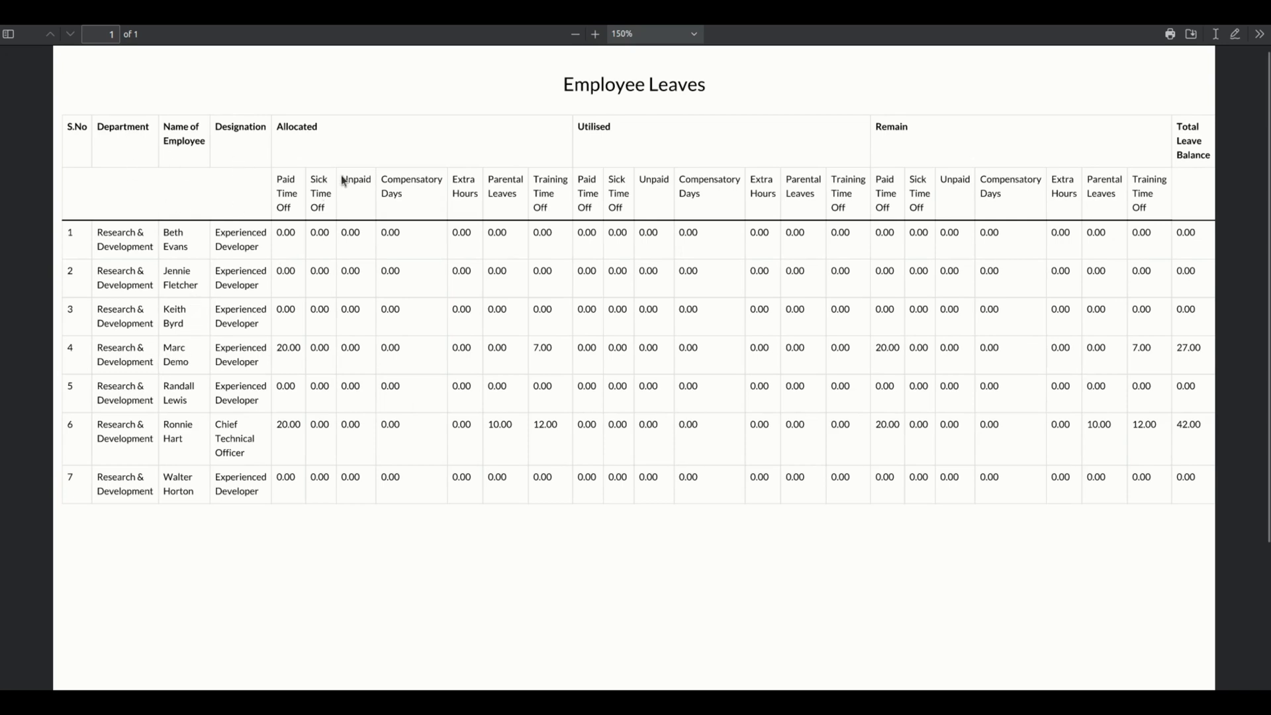
mouse_move(515, 139)
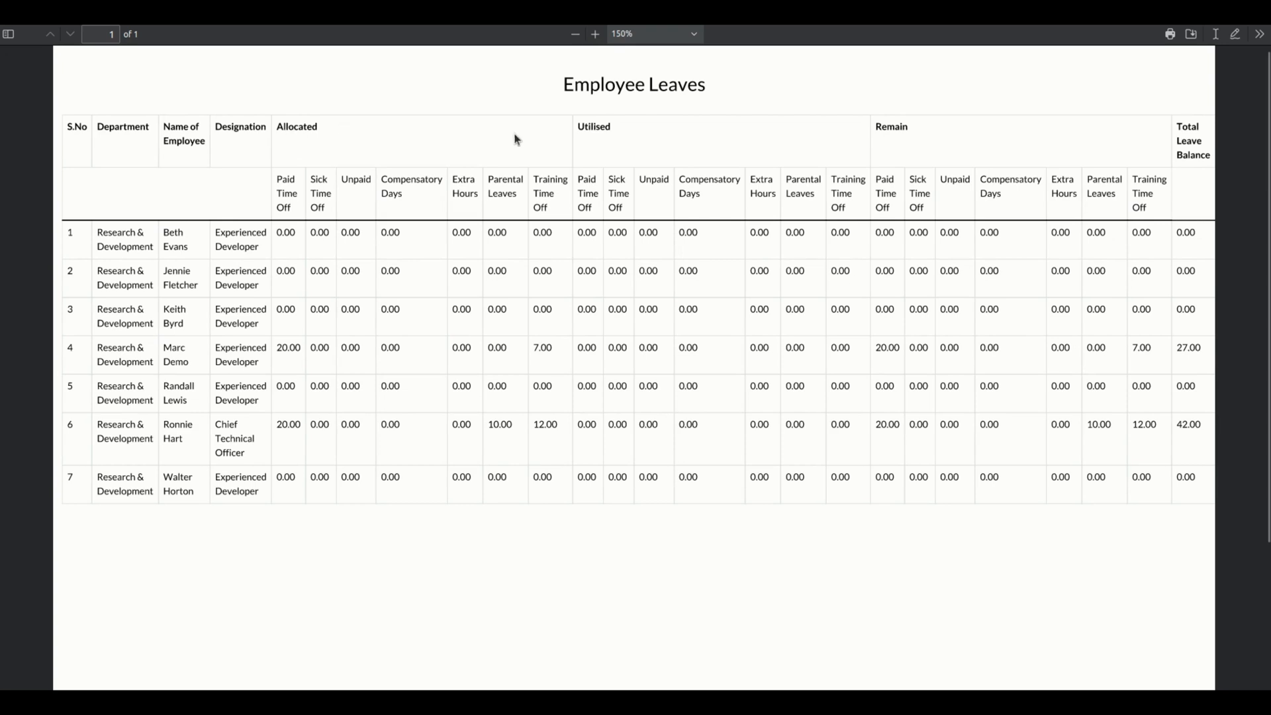
mouse_move(933, 150)
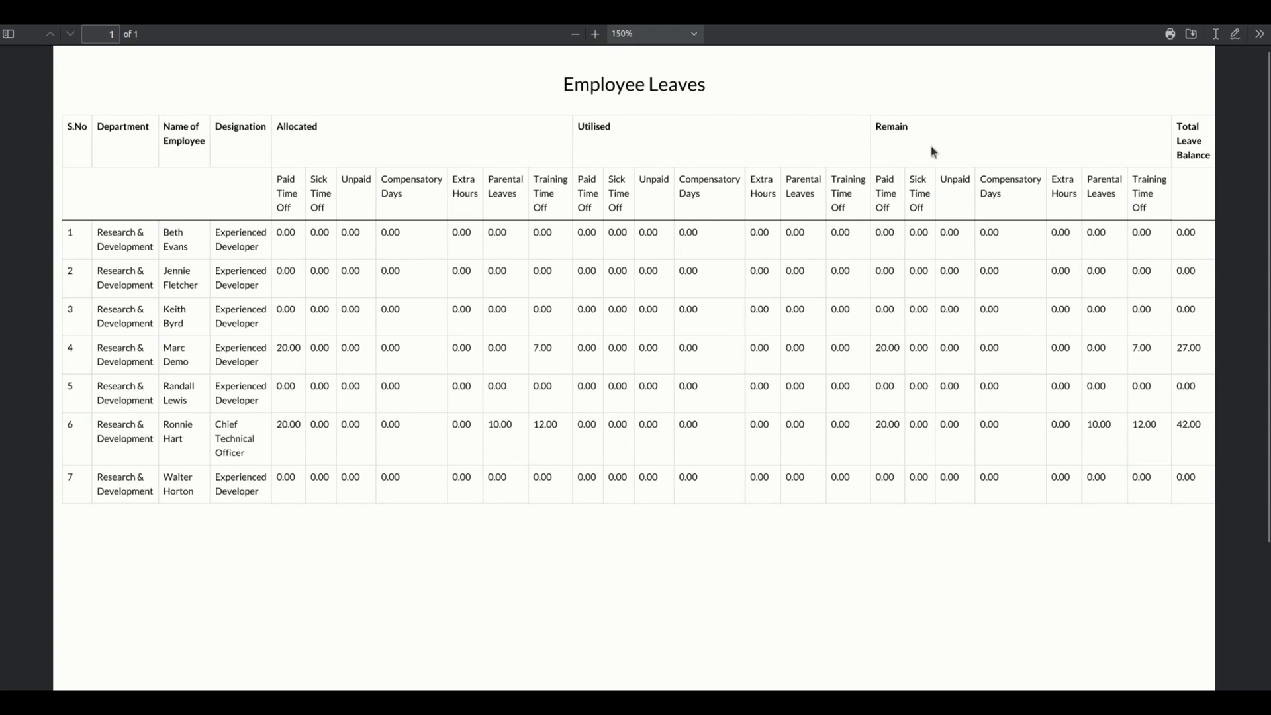
left_click(595, 34)
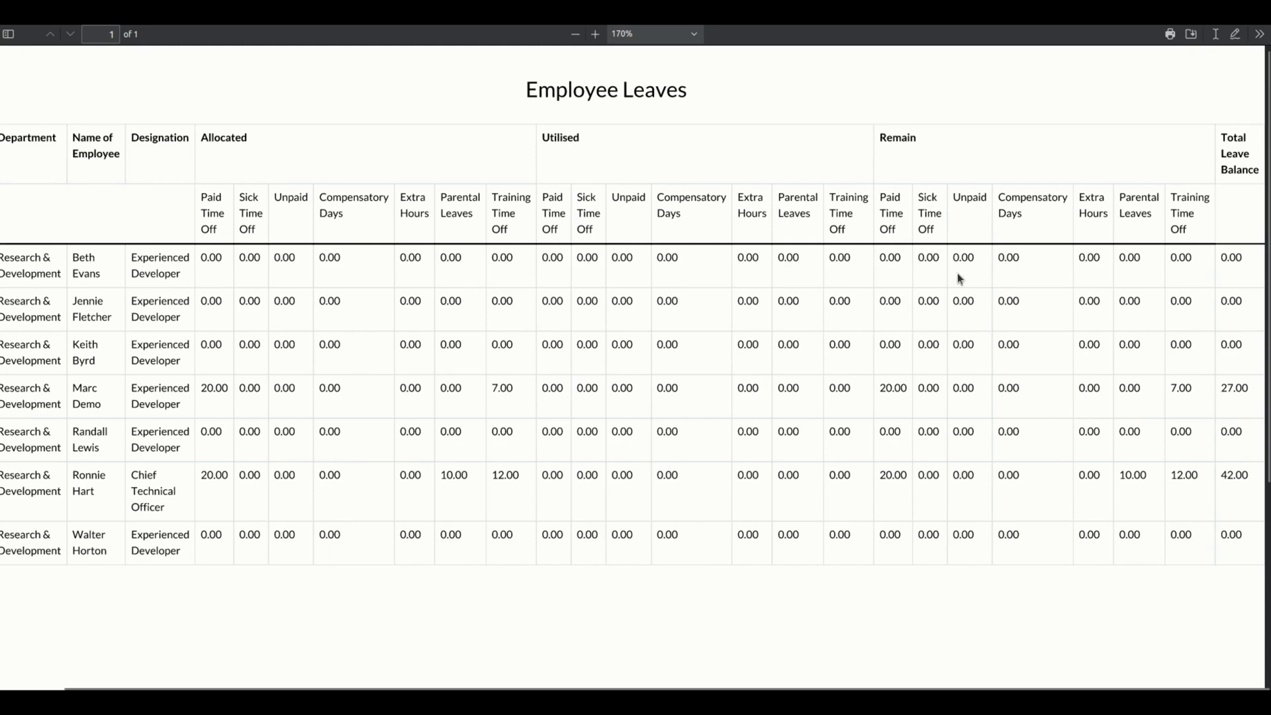
mouse_move(1243, 196)
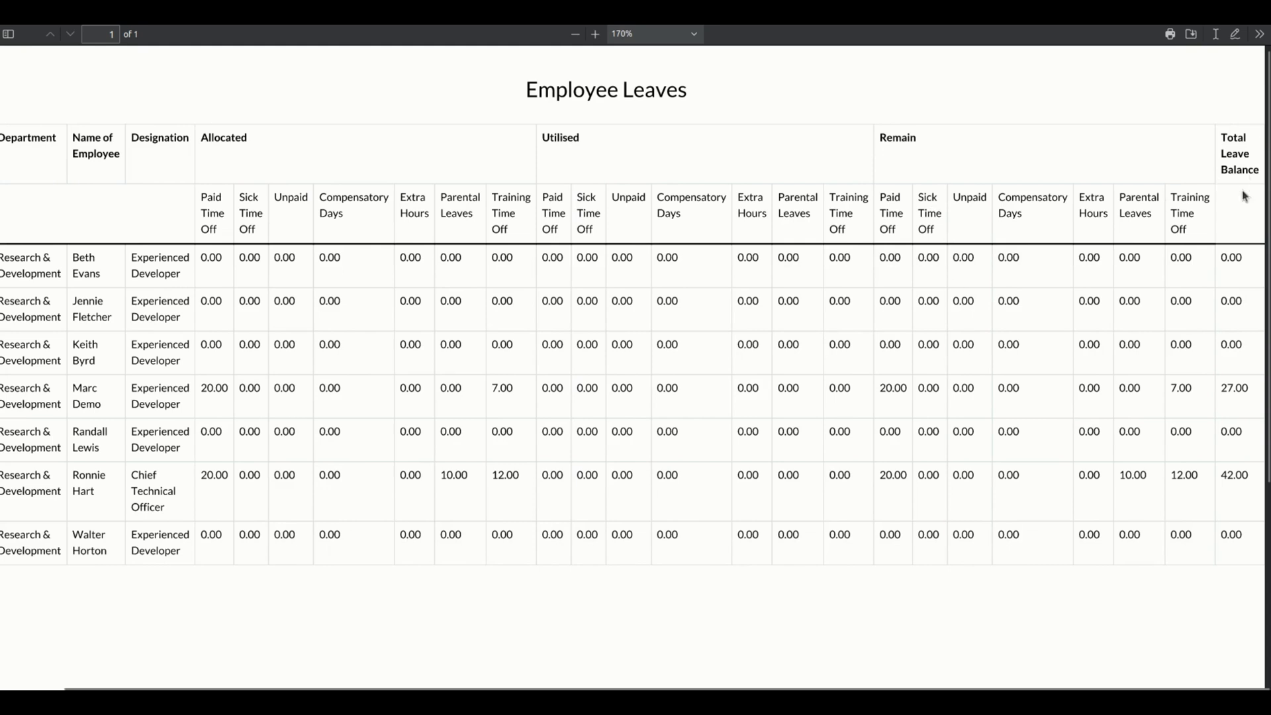
mouse_move(1215, 335)
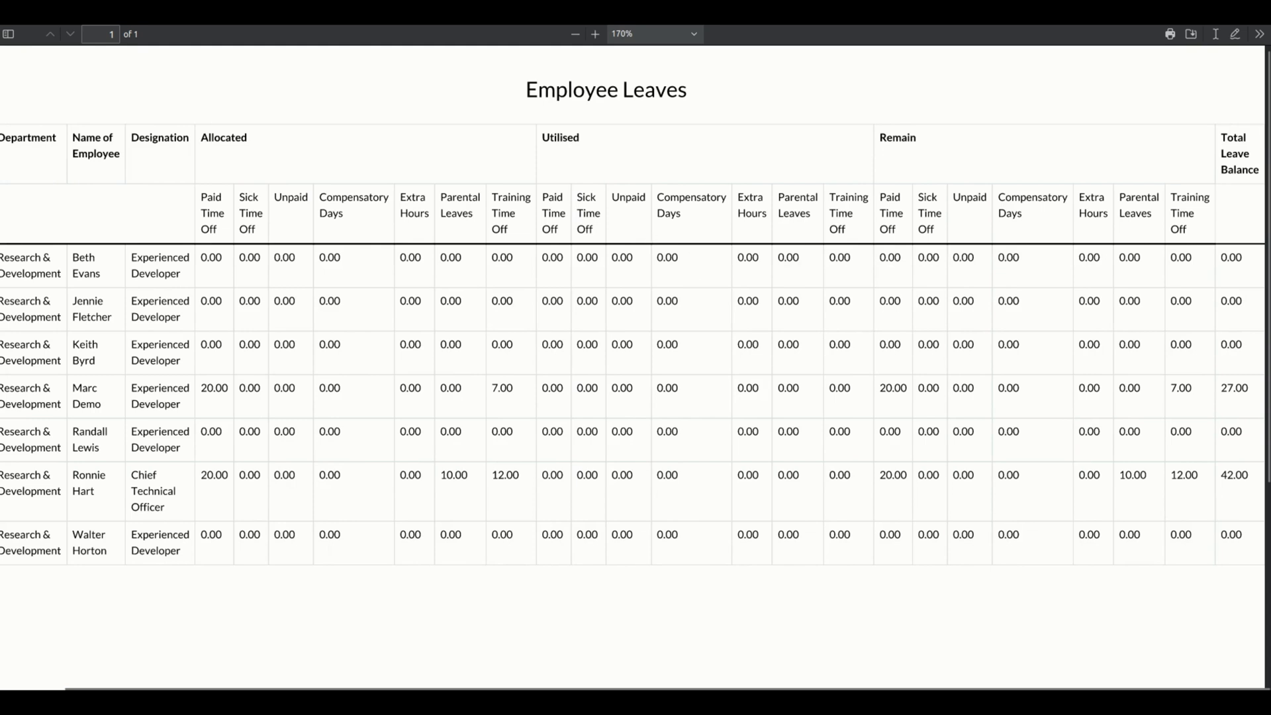
mouse_move(268, 123)
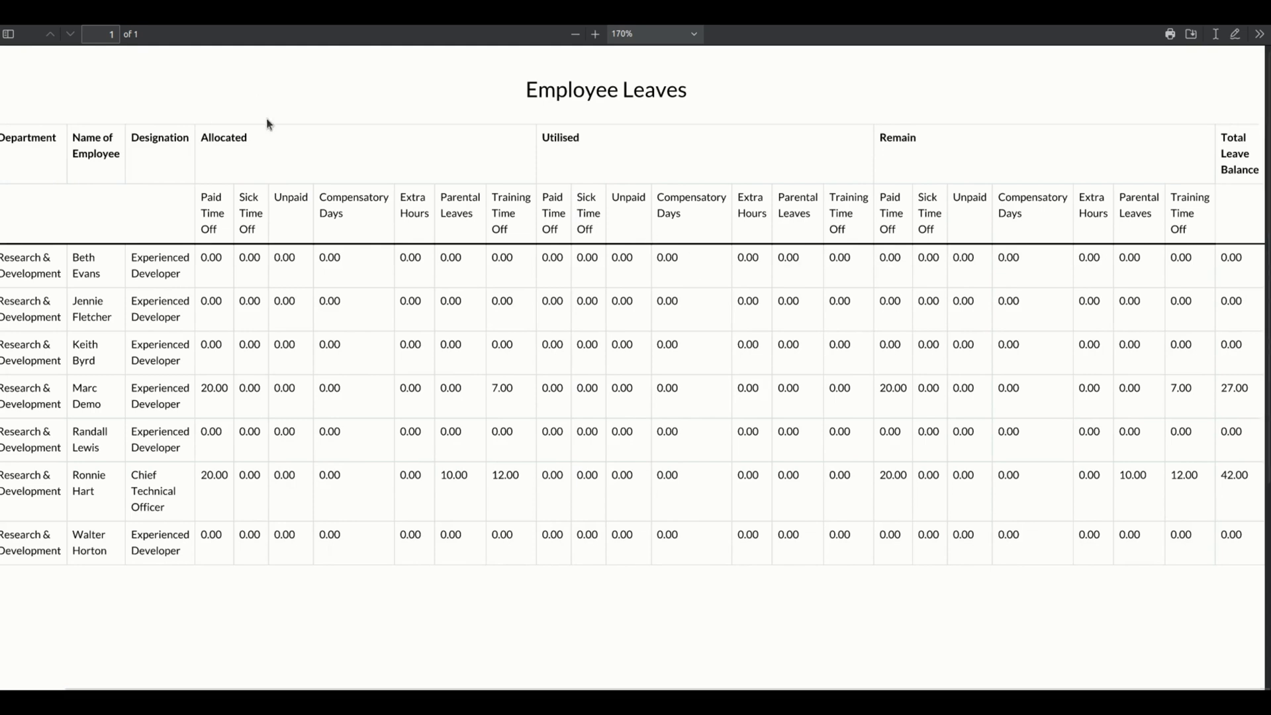